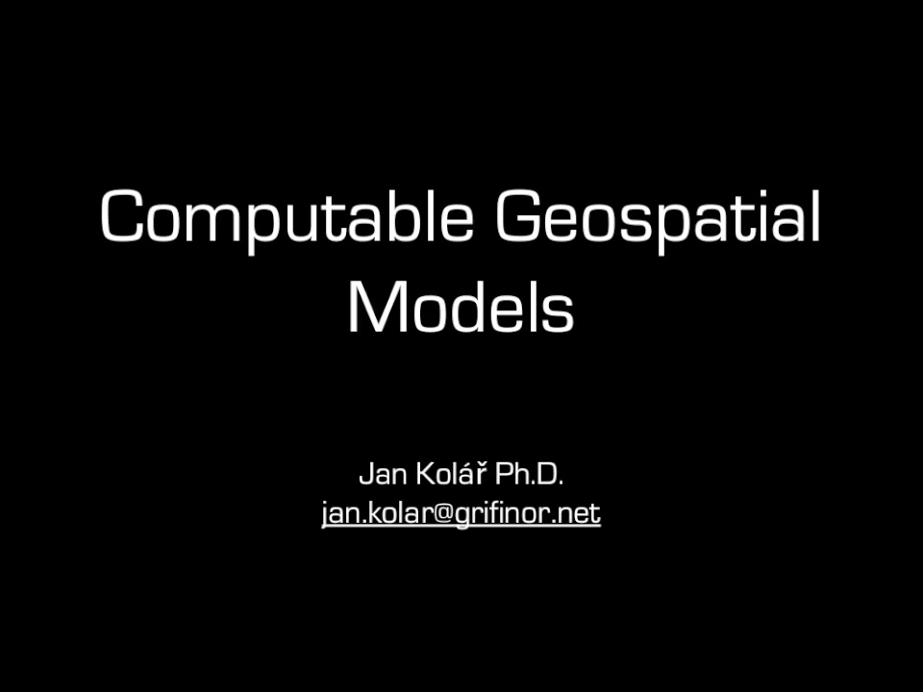
Advance the slideshow past the computable geospatial models title slide
key(Right)
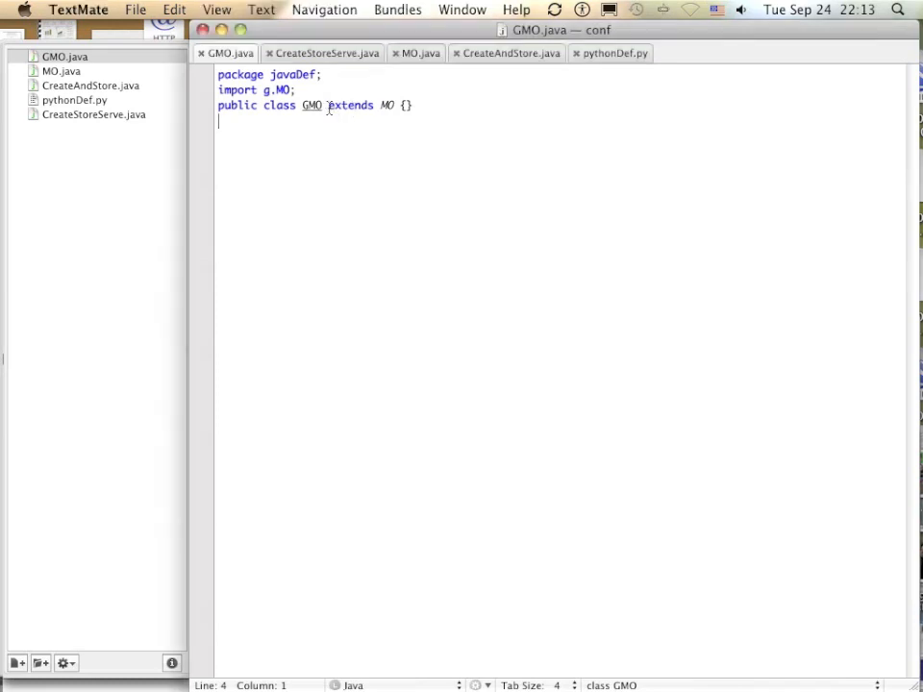
Highlight the 'extends MO' clause in GMO.java
double_click(353, 104)
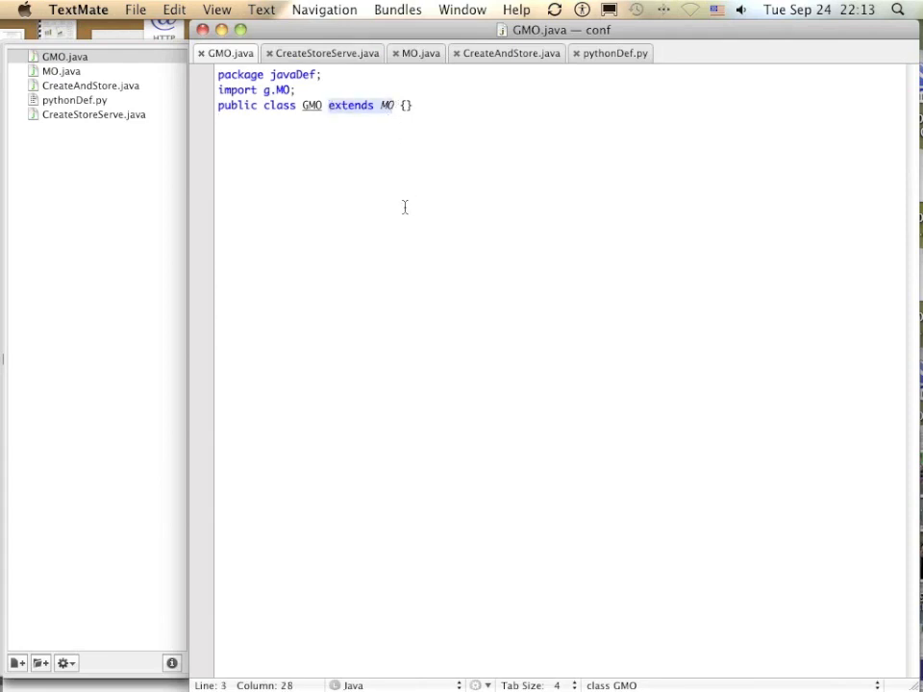
mouse_move(99, 128)
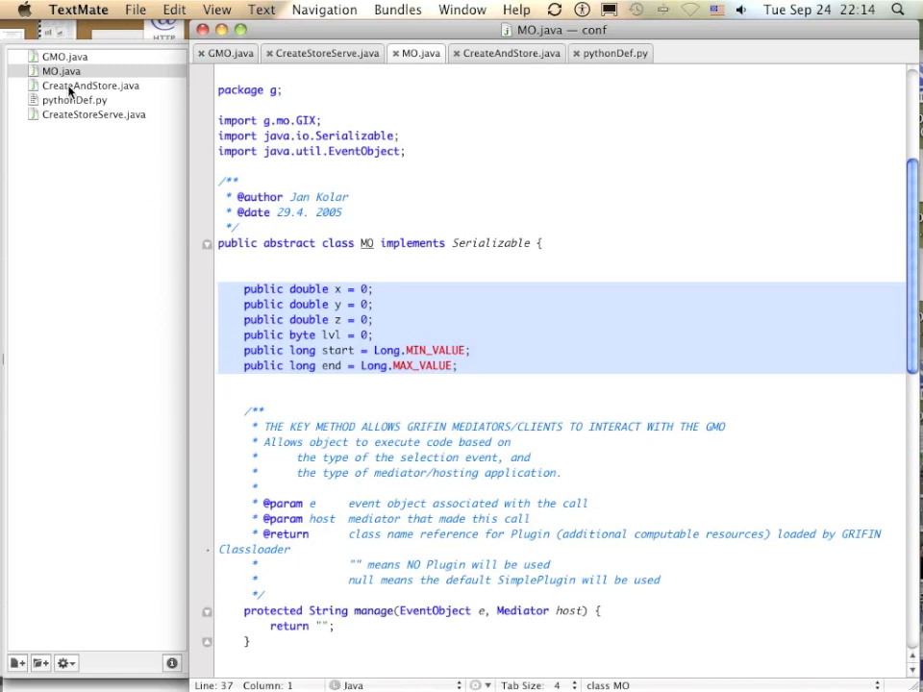
Open CreateAndStore.java from the project drawer
click(88, 86)
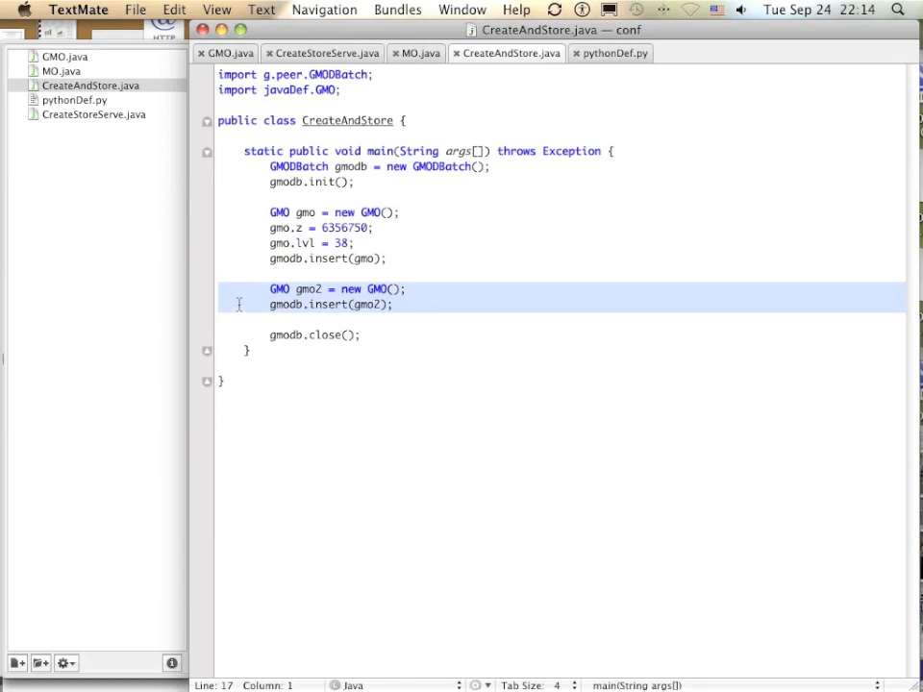
In Terminal, clear the screen and run '. makeJavaExample.txt'
key(cmd+tab)
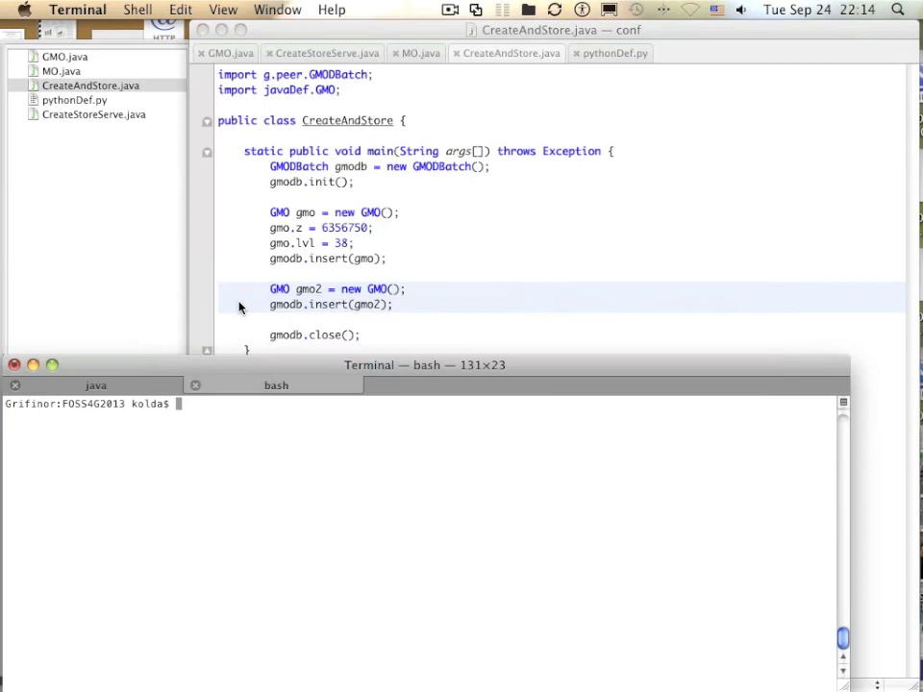
text(clear)
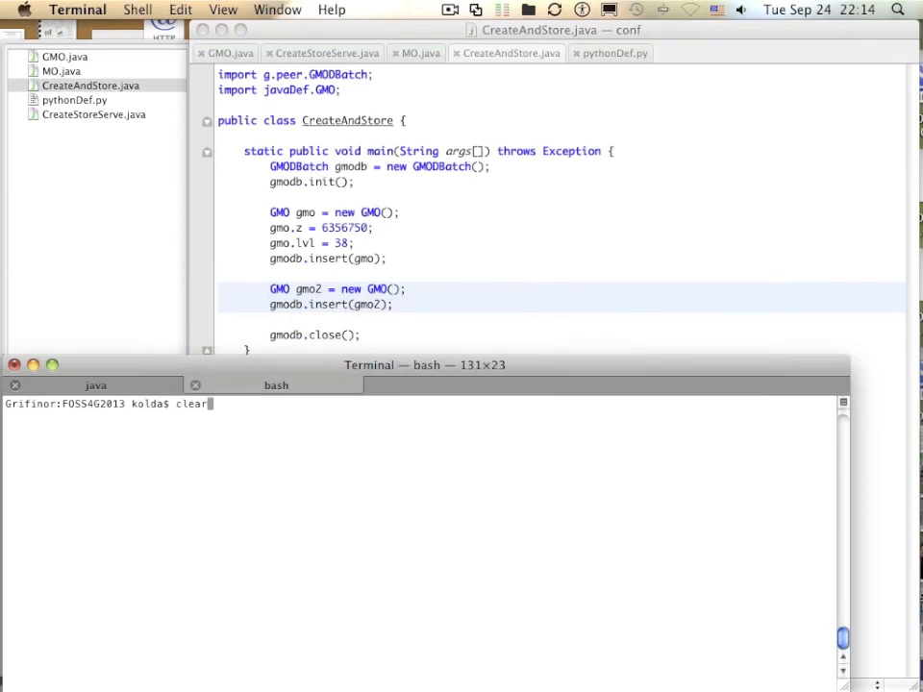
text(. makeJavaExample.txt)
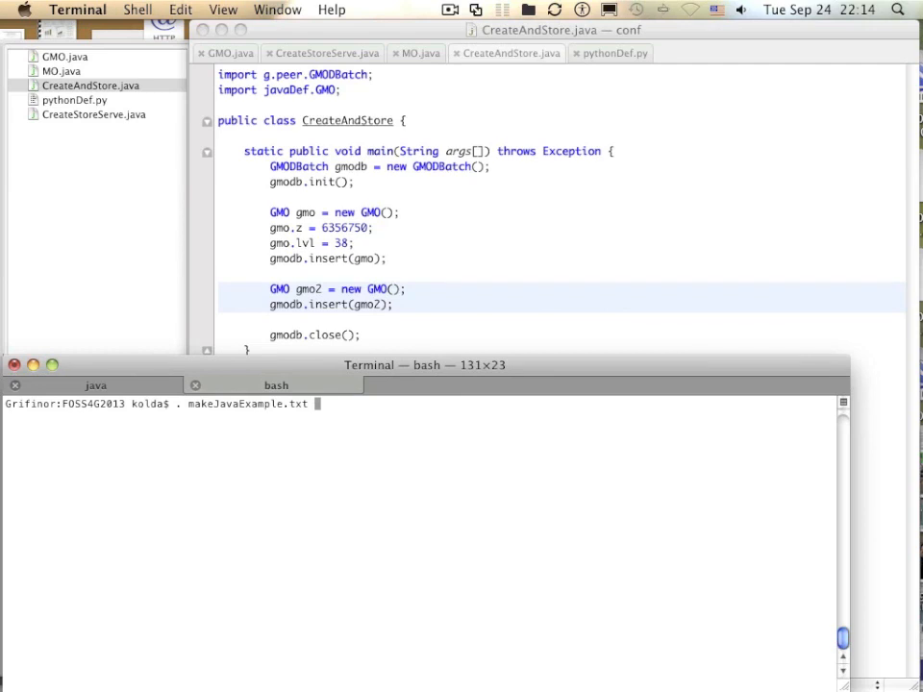
key(Return)
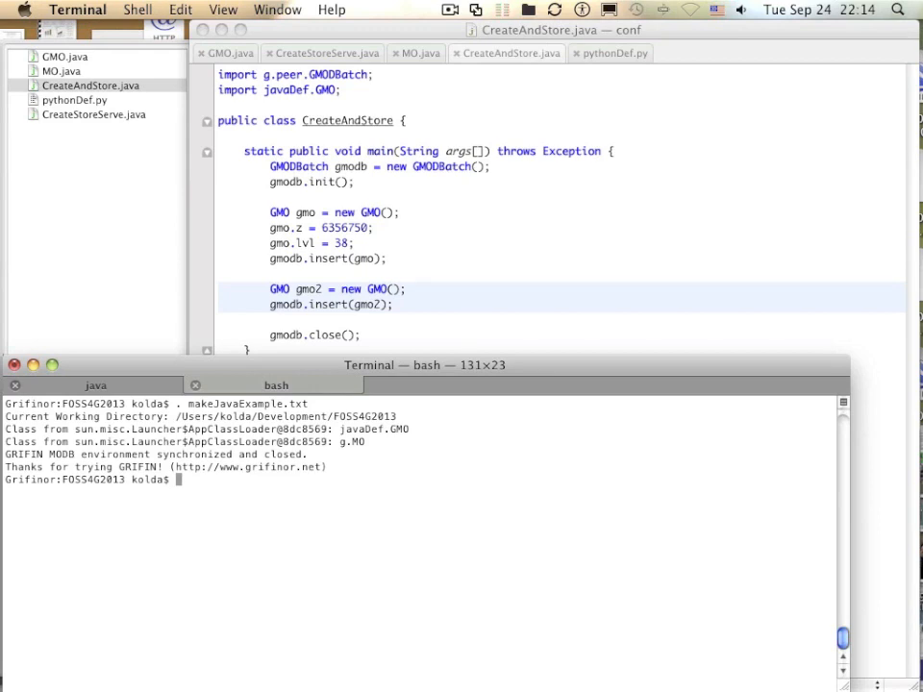
mouse_move(75, 109)
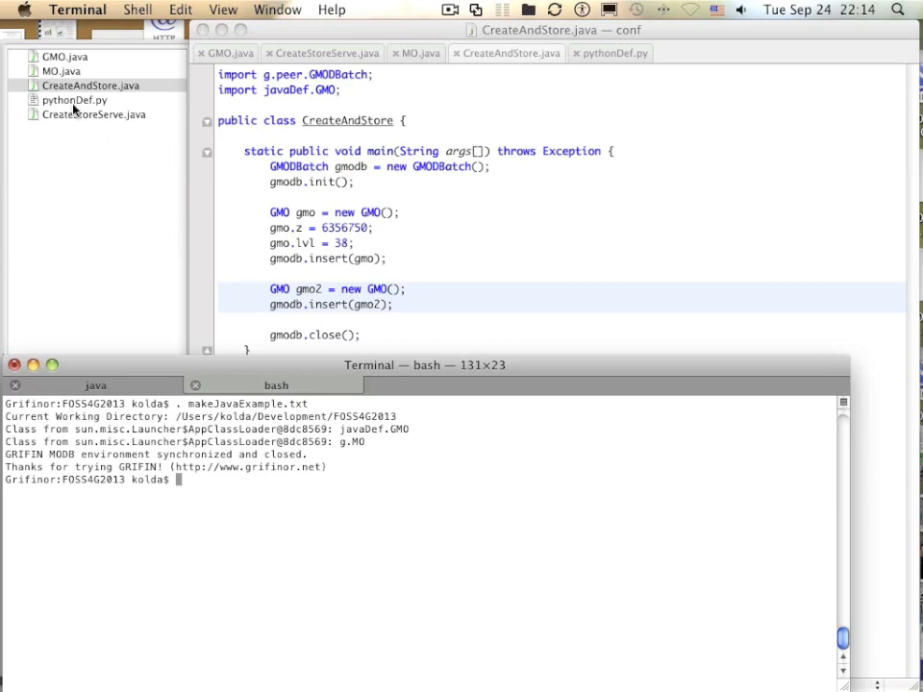
Show pythonDef.py's geospatial report manage method, then MO.java's base manage method
click(67, 100)
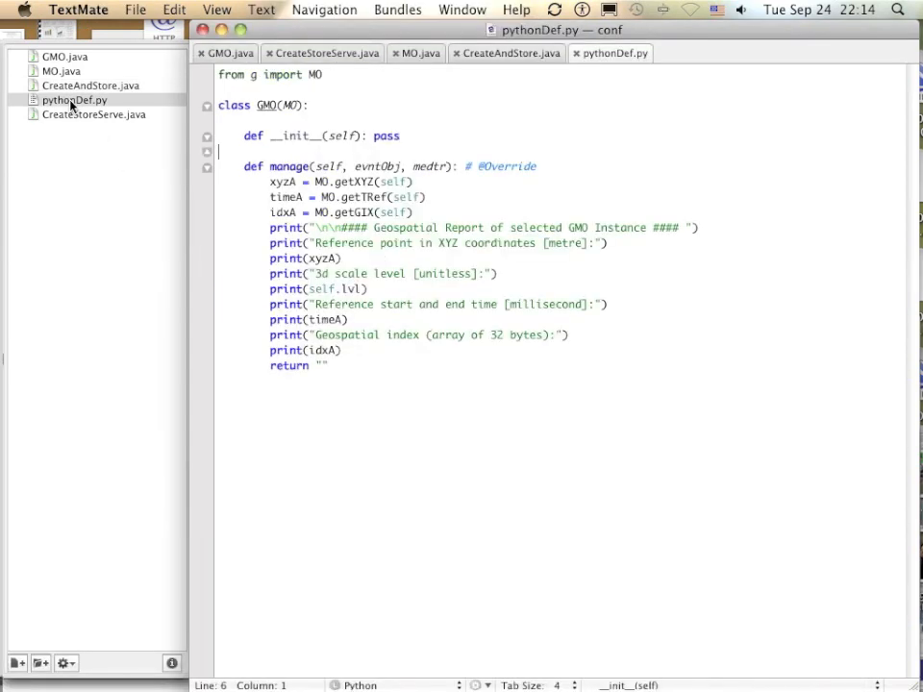
mouse_move(151, 104)
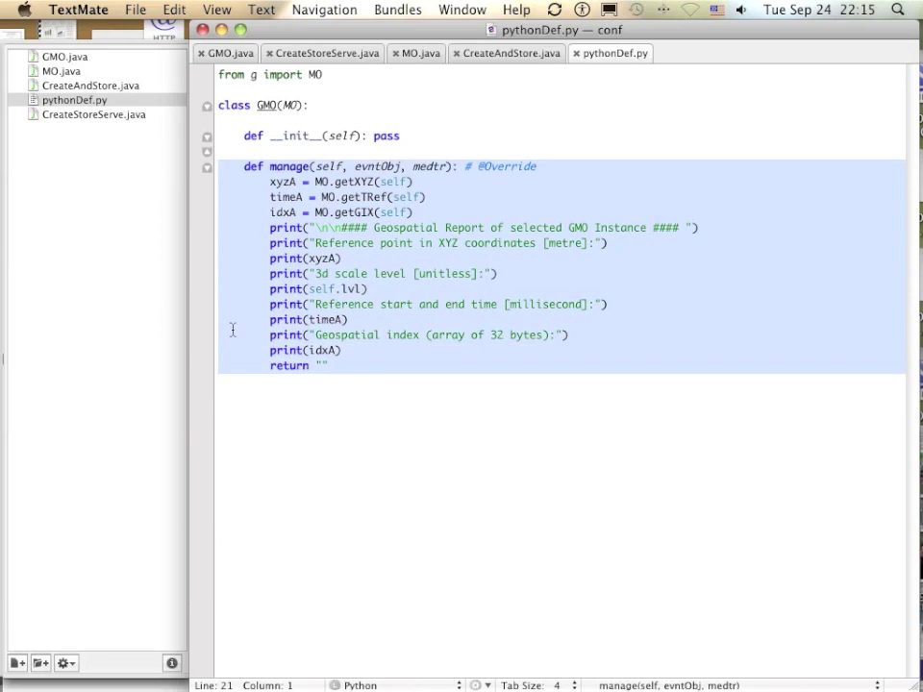
mouse_move(68, 100)
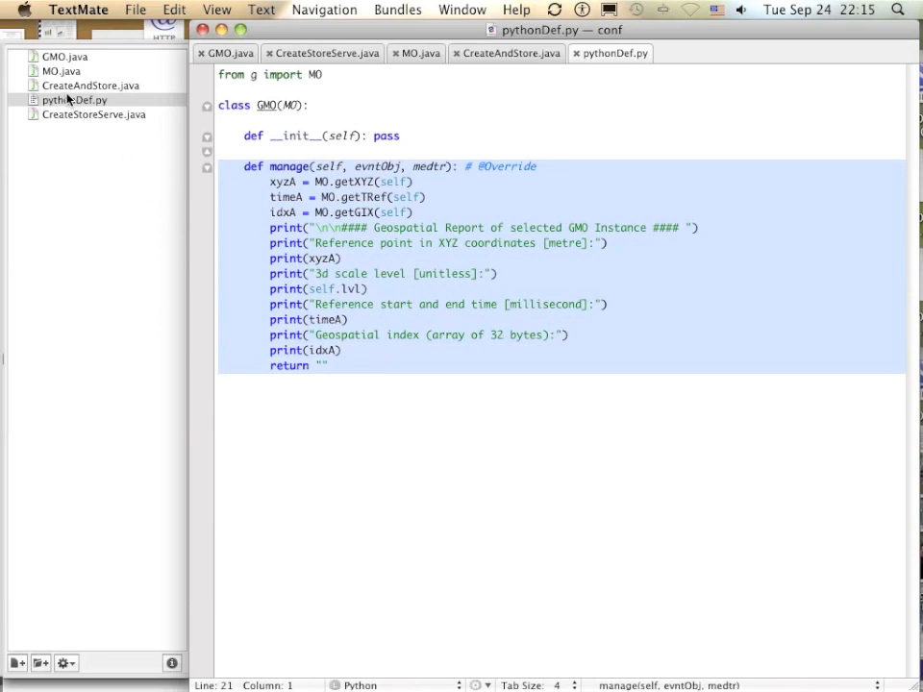
mouse_move(47, 77)
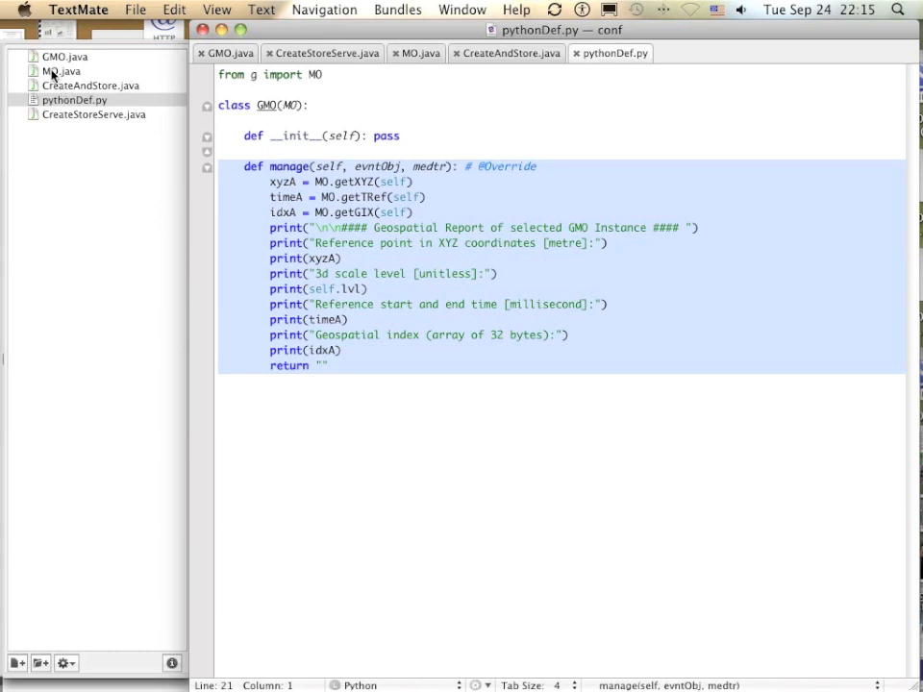
click(61, 74)
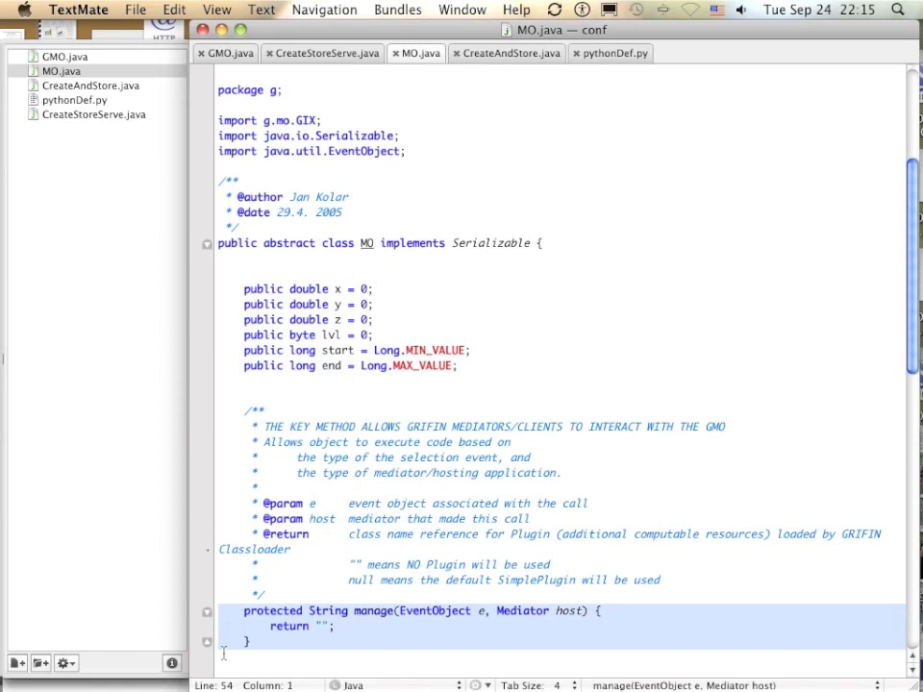
Reopen pythonDef.py from the project drawer
click(74, 100)
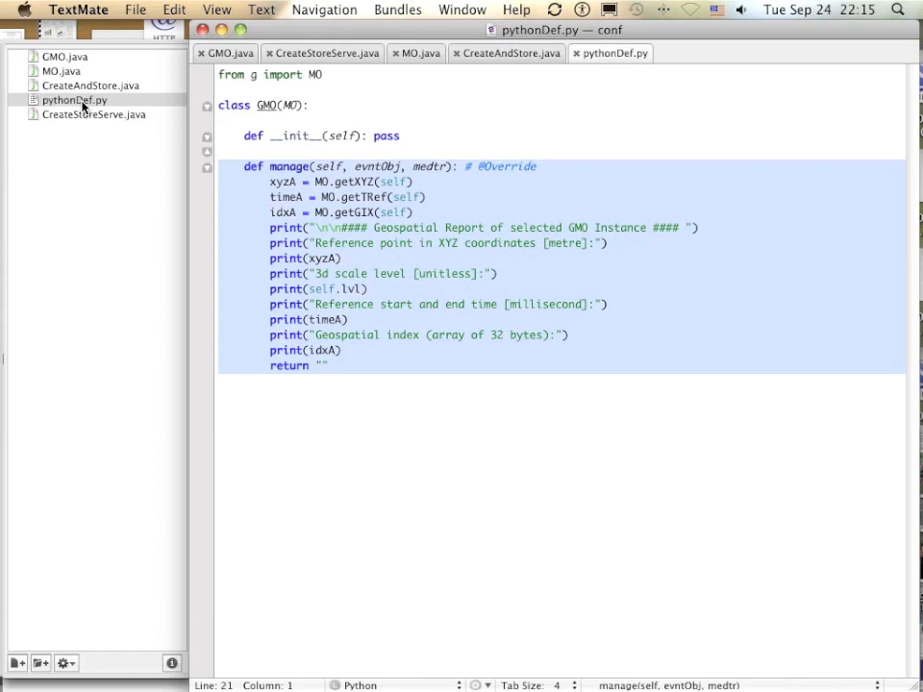
mouse_move(76, 123)
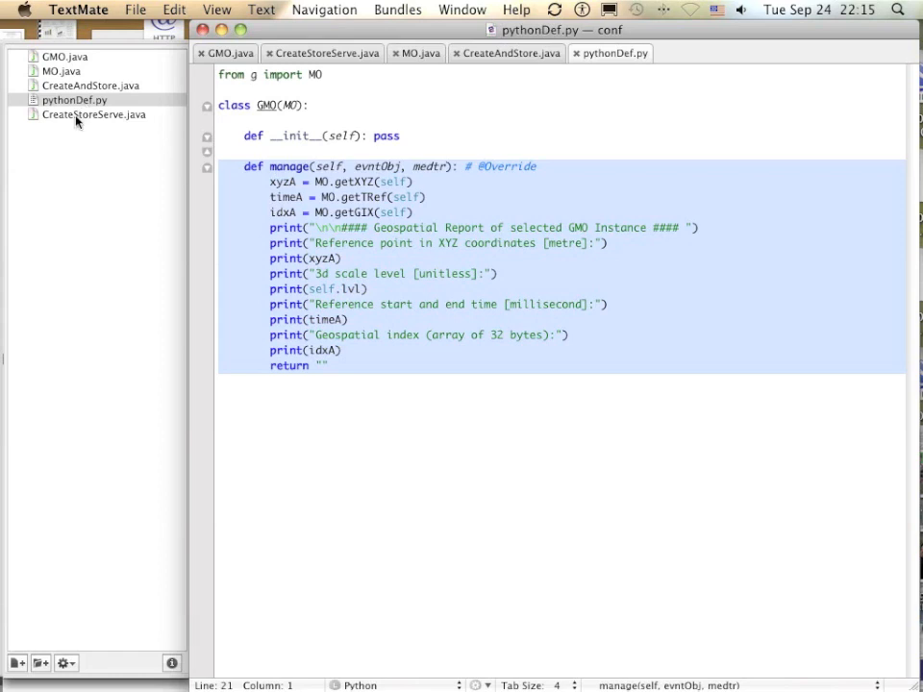
Show CreateStoreServe.java, then switch to Terminal
click(93, 115)
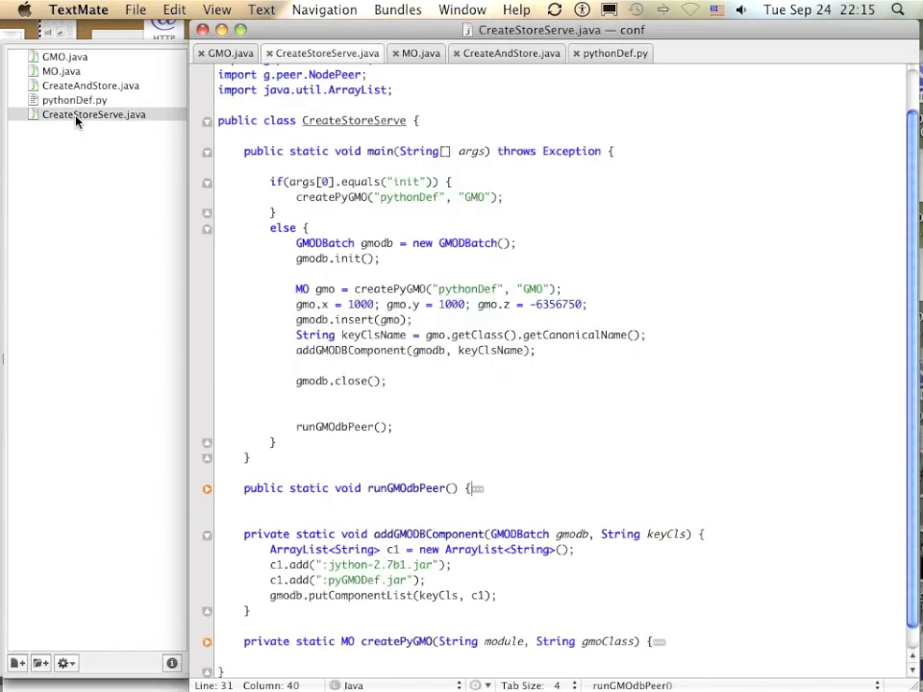
key(cmd+tab)
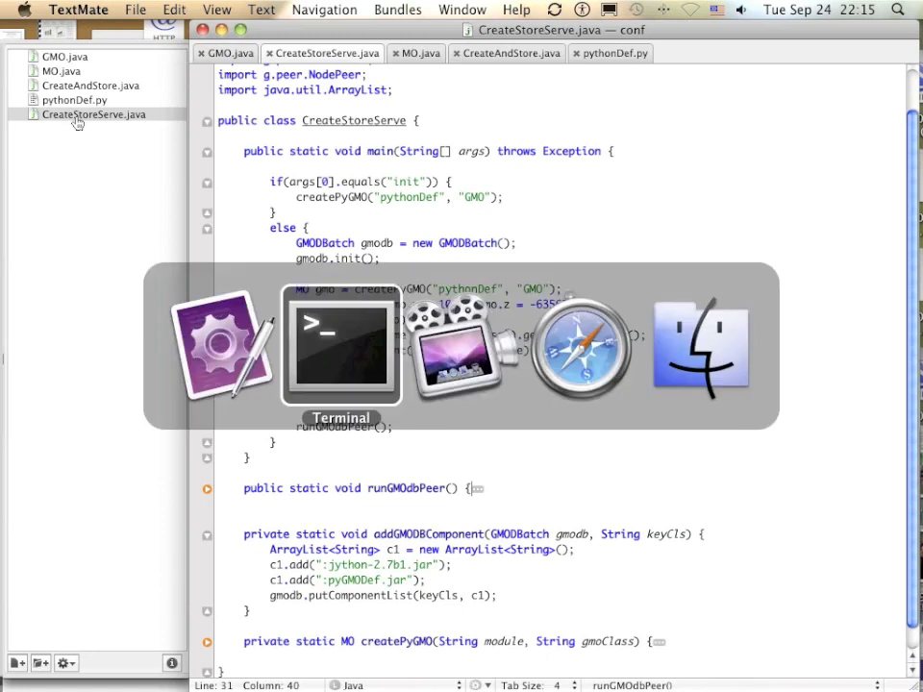
In the Terminal window, enter '. makePythonExample.txt'
click(340, 347)
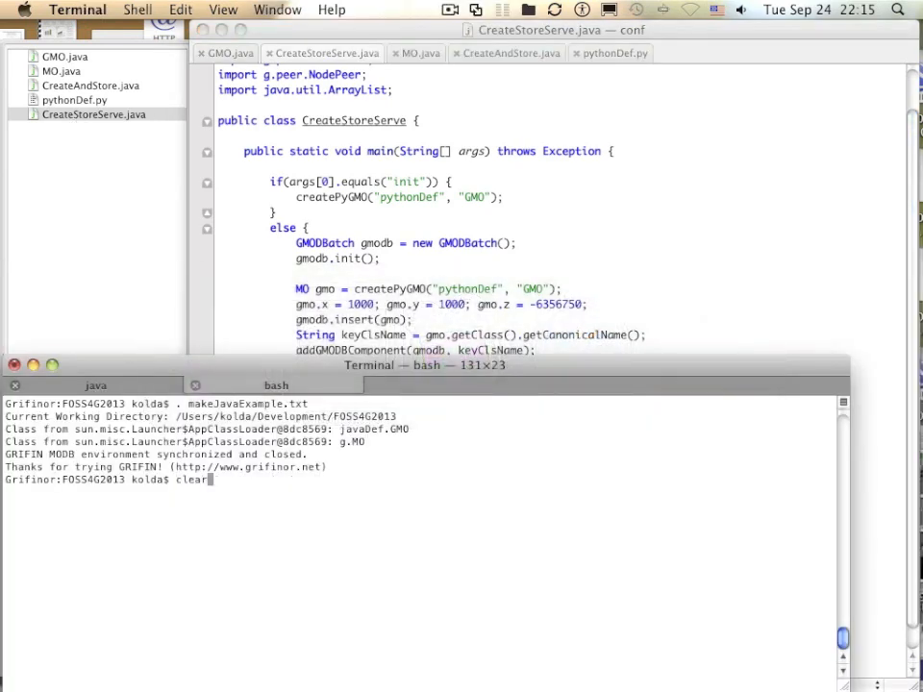
text(. makePythonExample.txt)
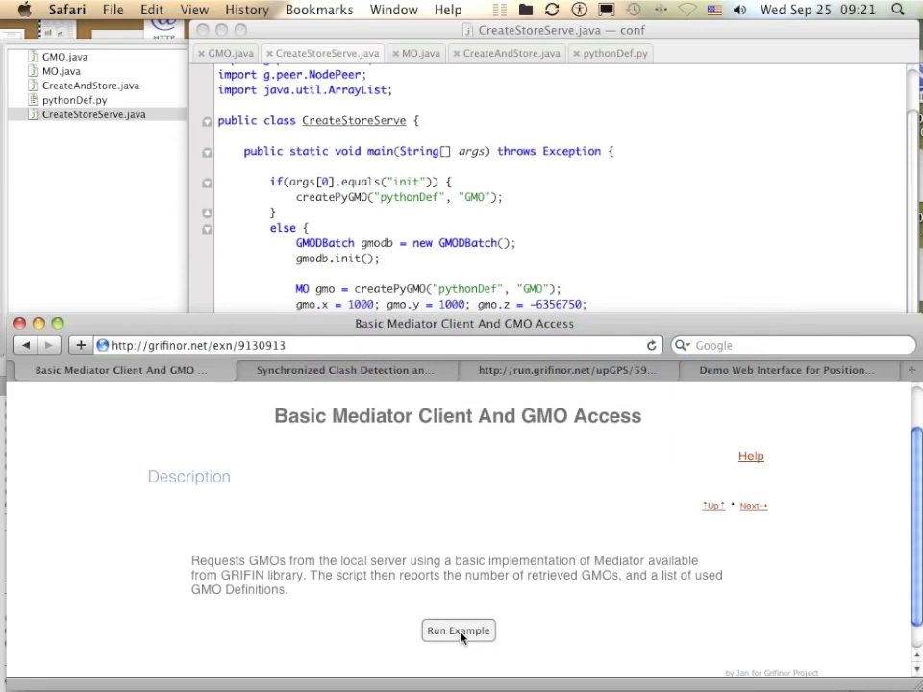
Run the Basic Mediator Client And GMO Access example from Safari
click(456, 631)
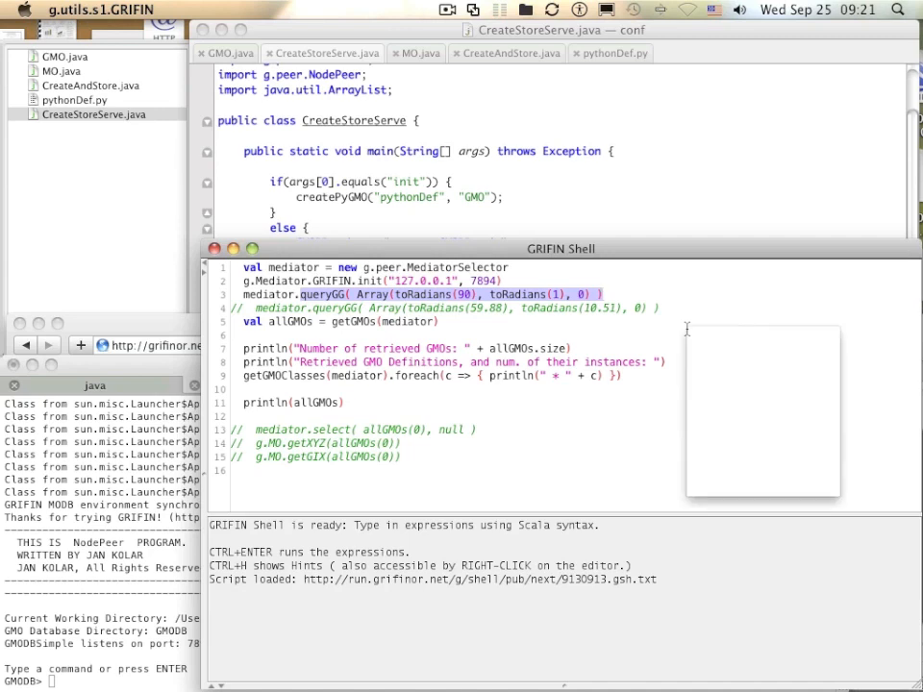
Run the mediator script with Ctrl+Enter, retrieving 3 GMOs from the local server
key(Ctrl+Enter)
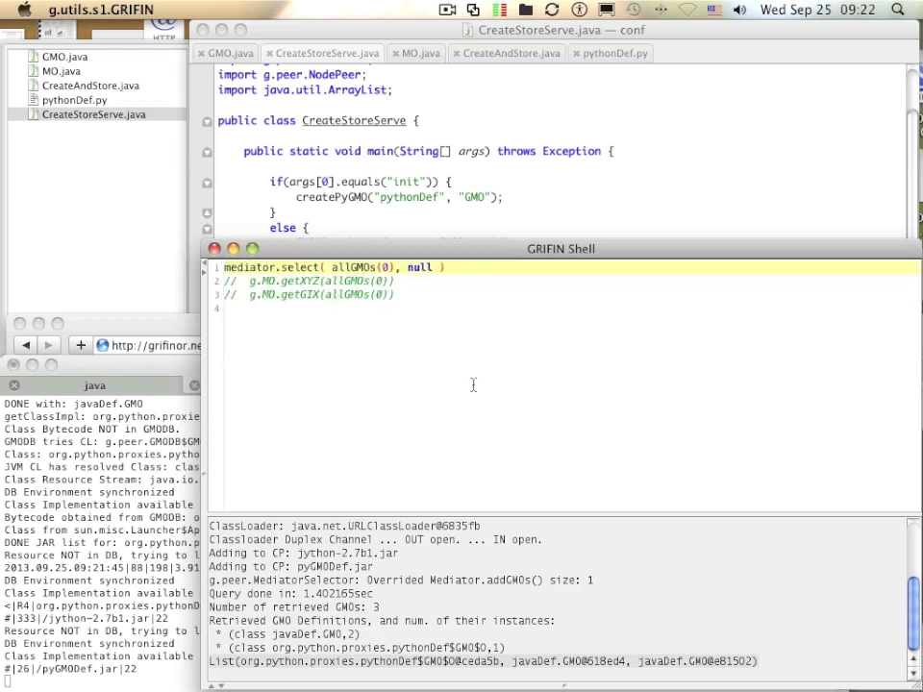
mouse_move(534, 331)
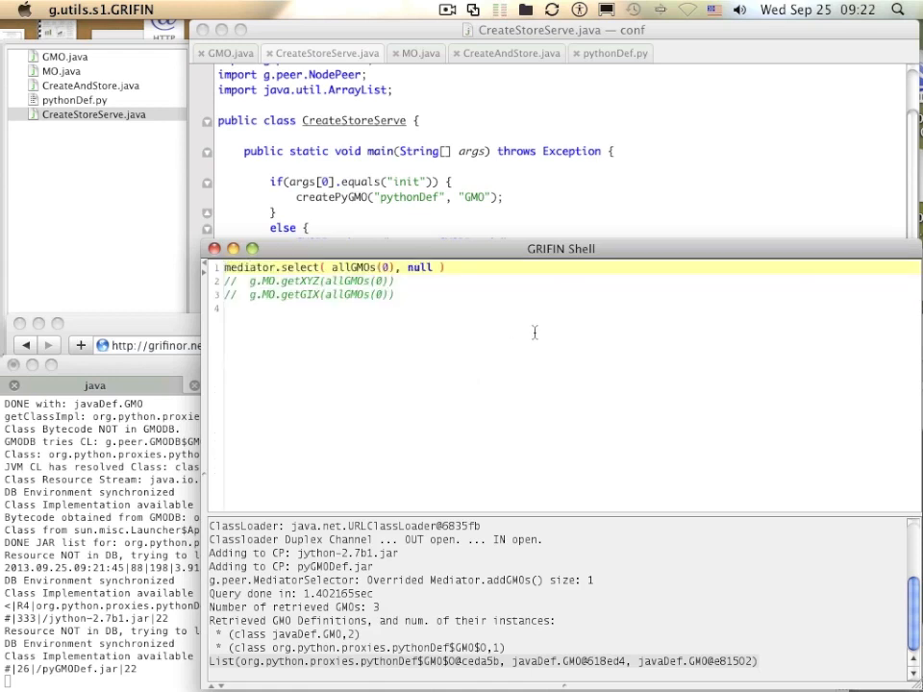
Bring up the script actions menu for the mediator.select(allGMOs(0), null) script
right_click(534, 332)
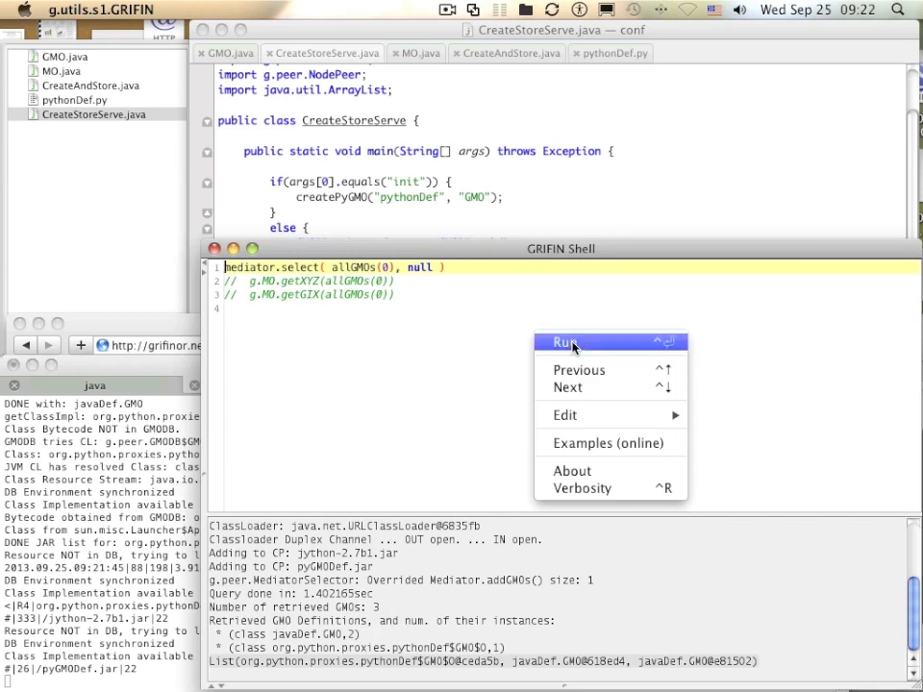
Run the select call on GMO 0, then on GMO 1, printing geospatial reports
click(564, 341)
text(1)
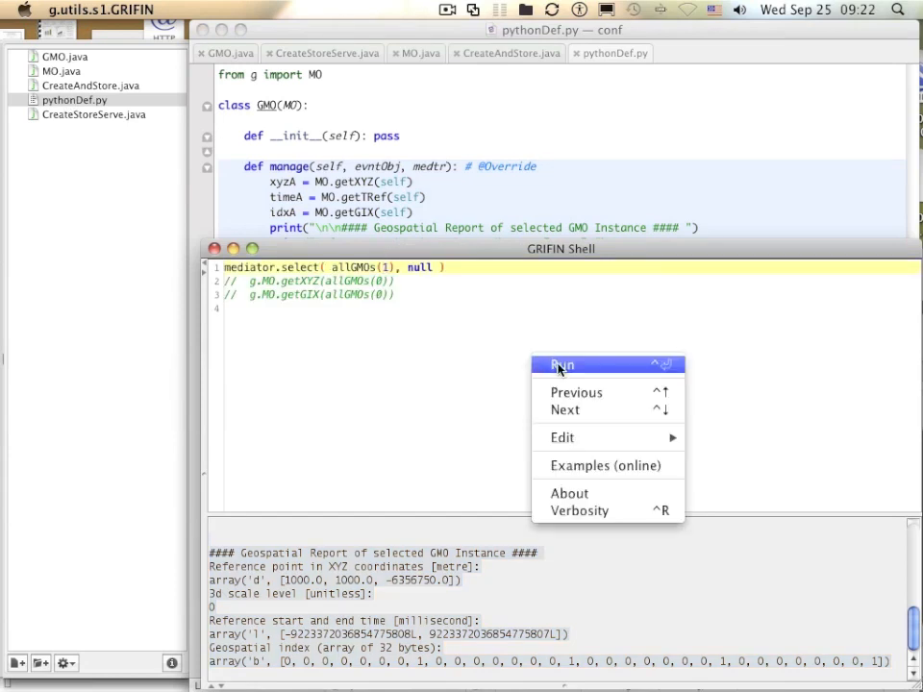
click(562, 364)
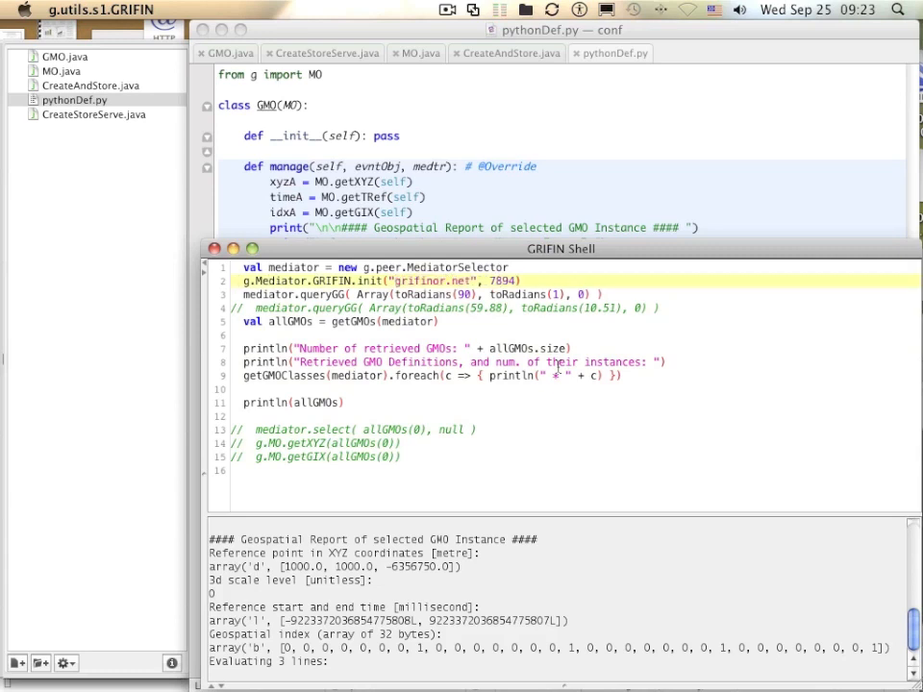
Point the query at grifinor.net port 7890 around 59.88/10.51 and run it
click(520, 280)
text(0)
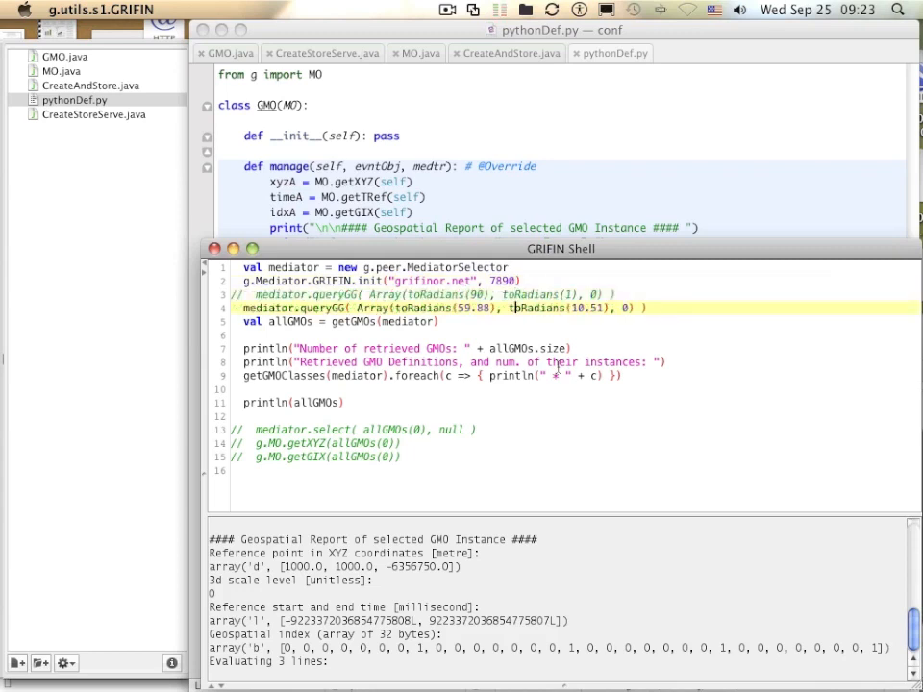
mouse_move(606, 333)
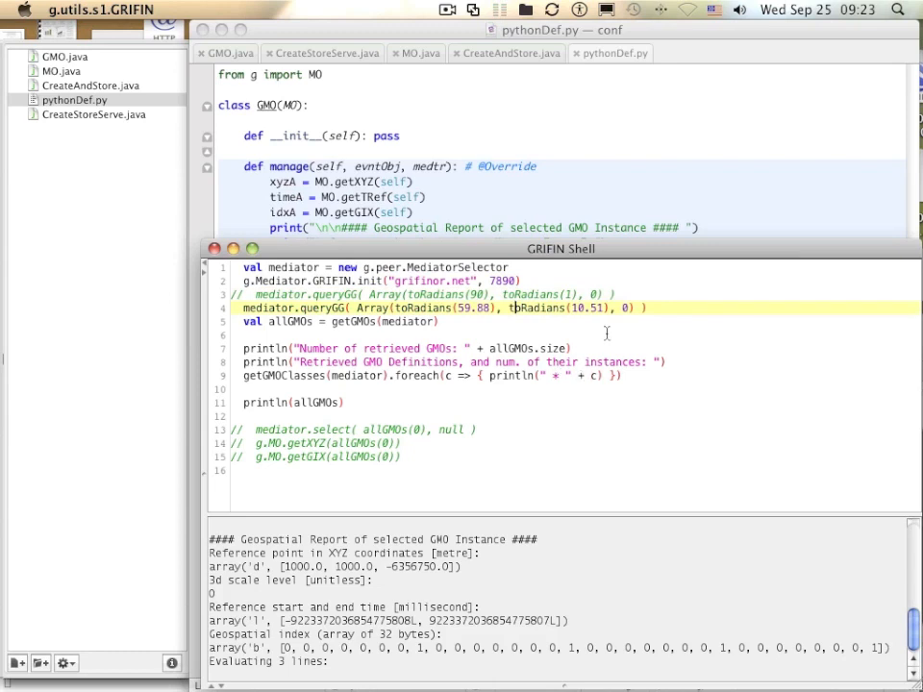
right_click(623, 339)
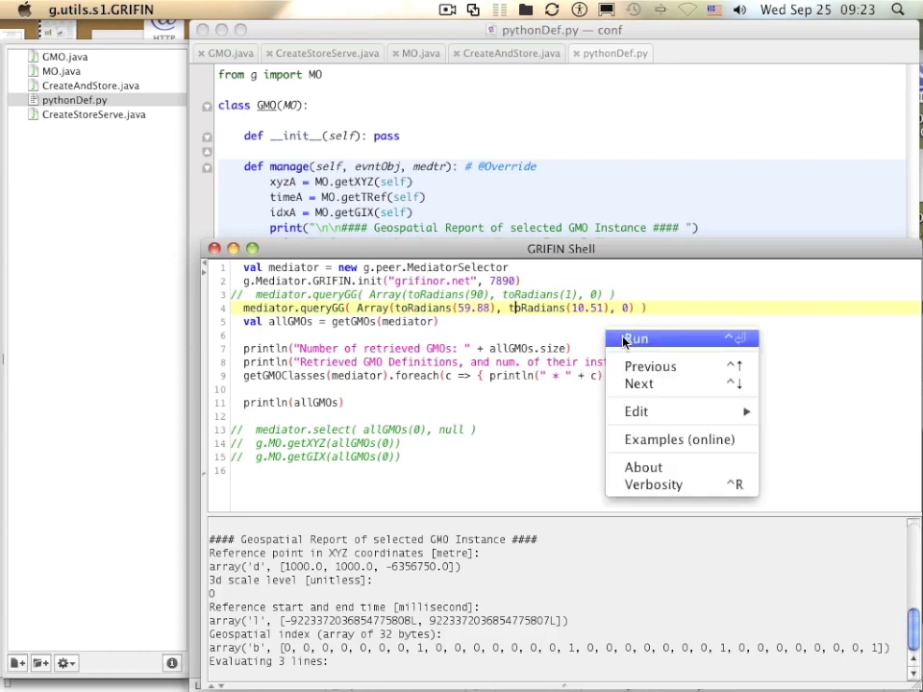
click(639, 338)
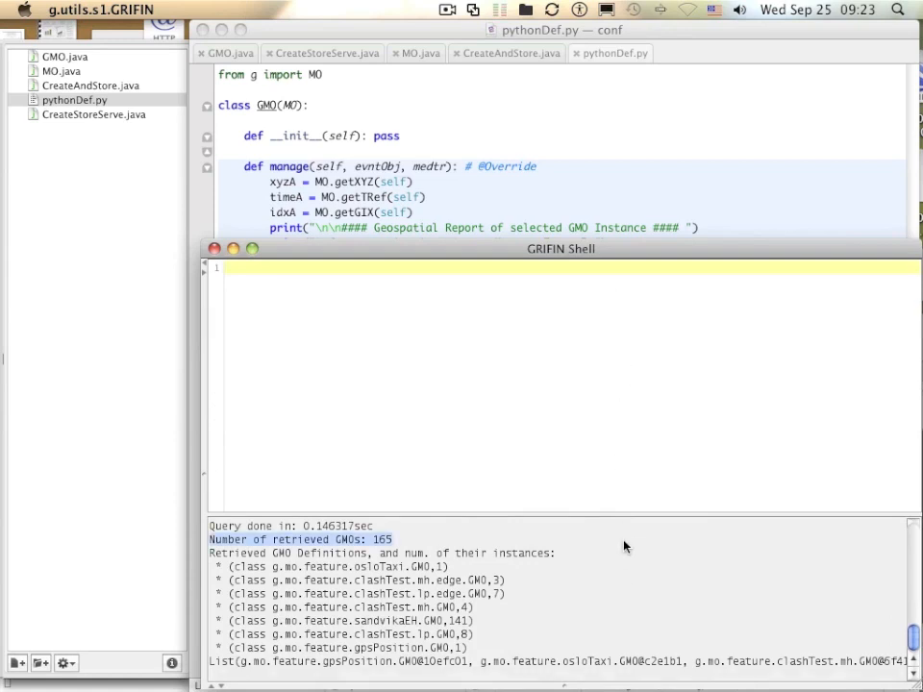
mouse_move(628, 561)
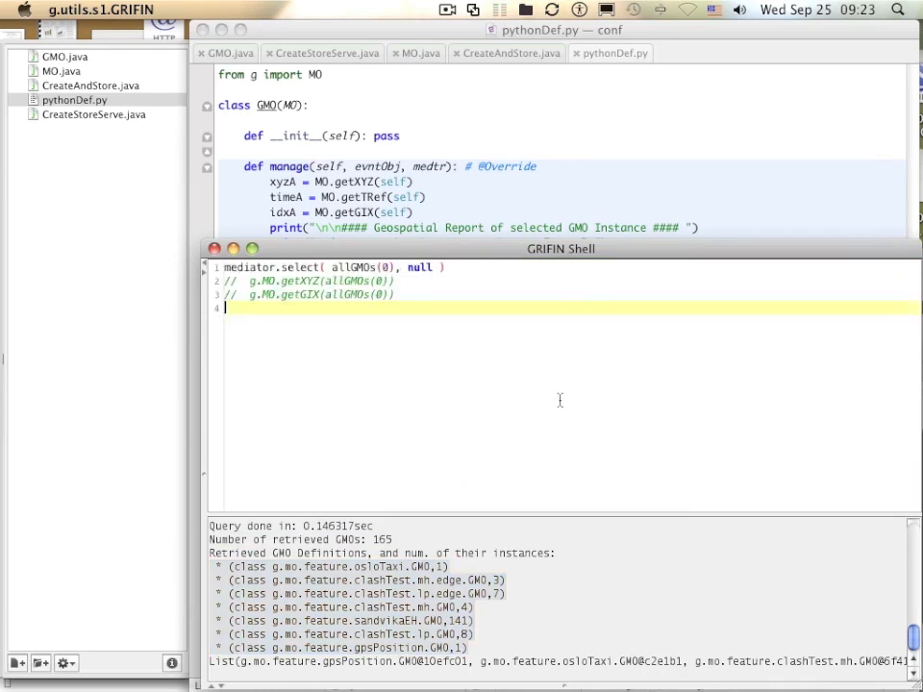
Run mediator.select on remote GMO 0, then change the index to 22 and run again
right_click(572, 402)
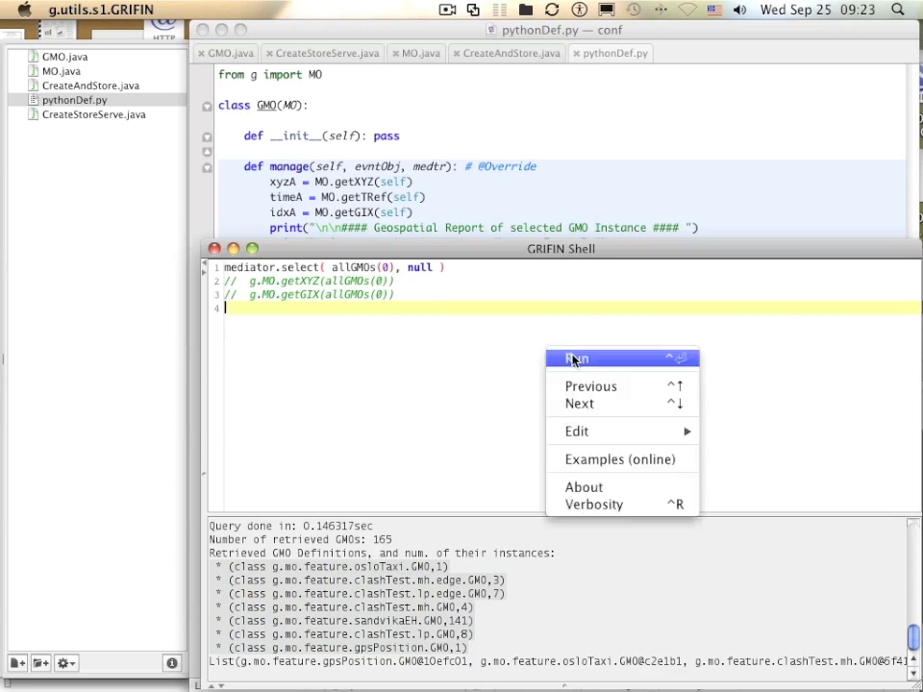
click(577, 357)
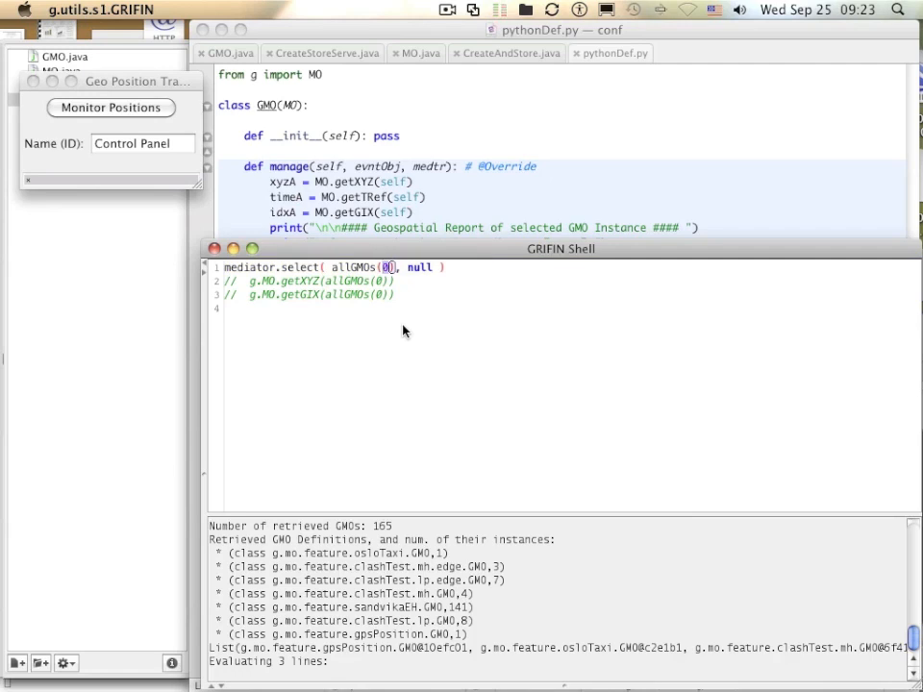
text(22)
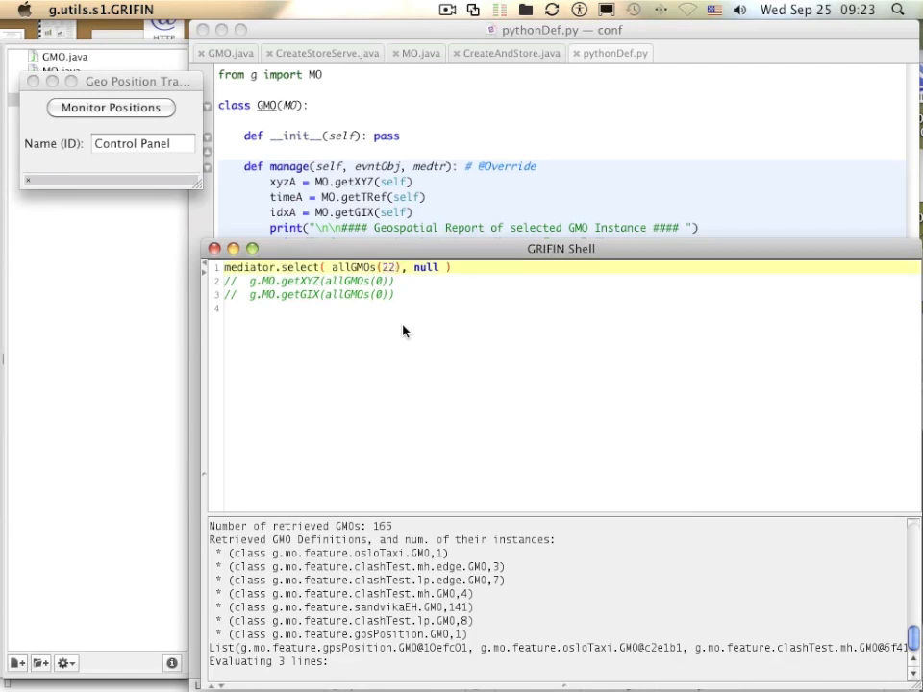
right_click(404, 331)
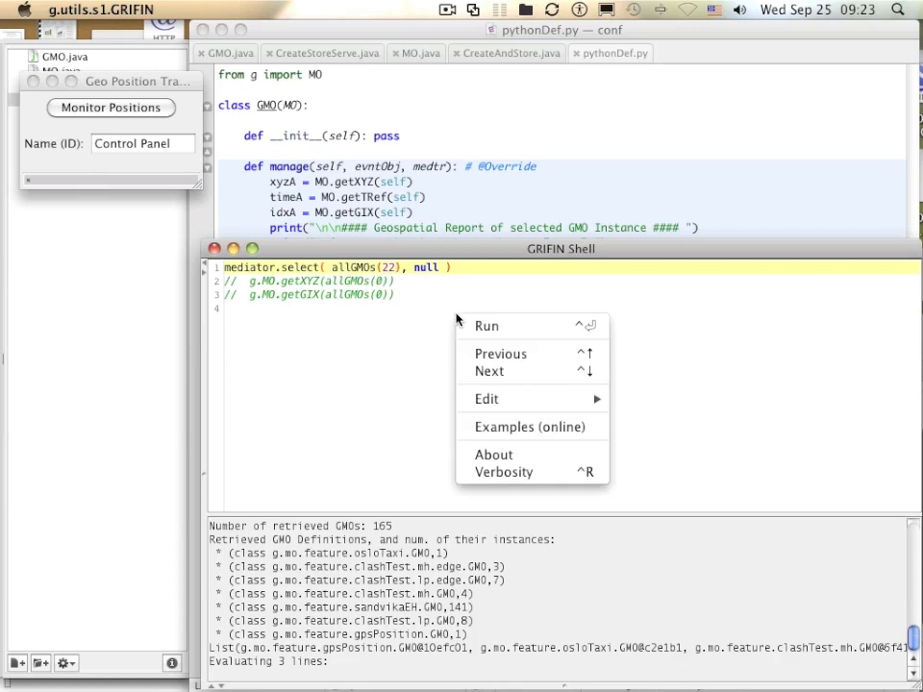
click(487, 325)
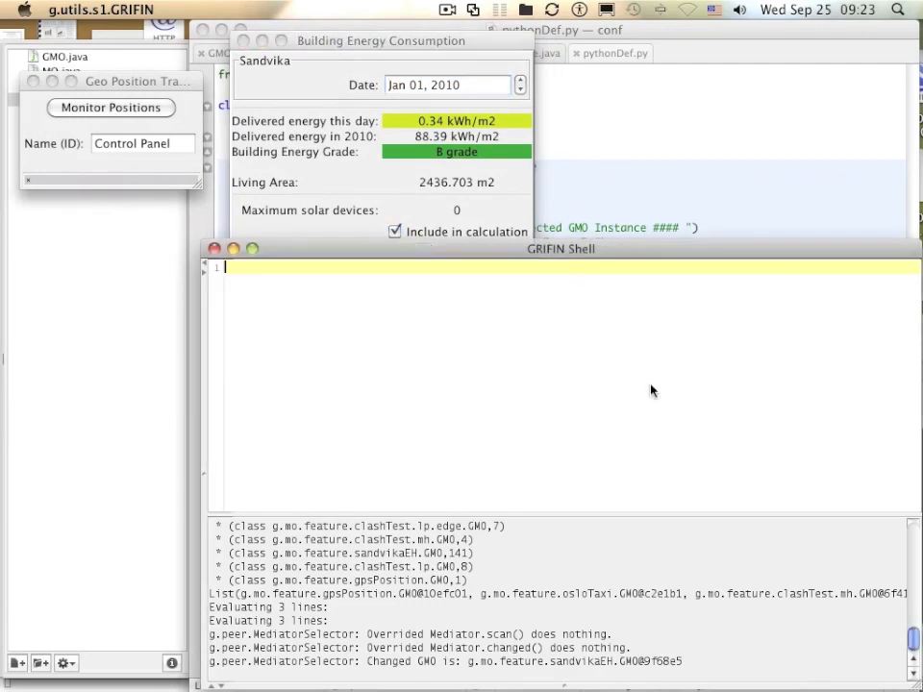
mouse_move(643, 391)
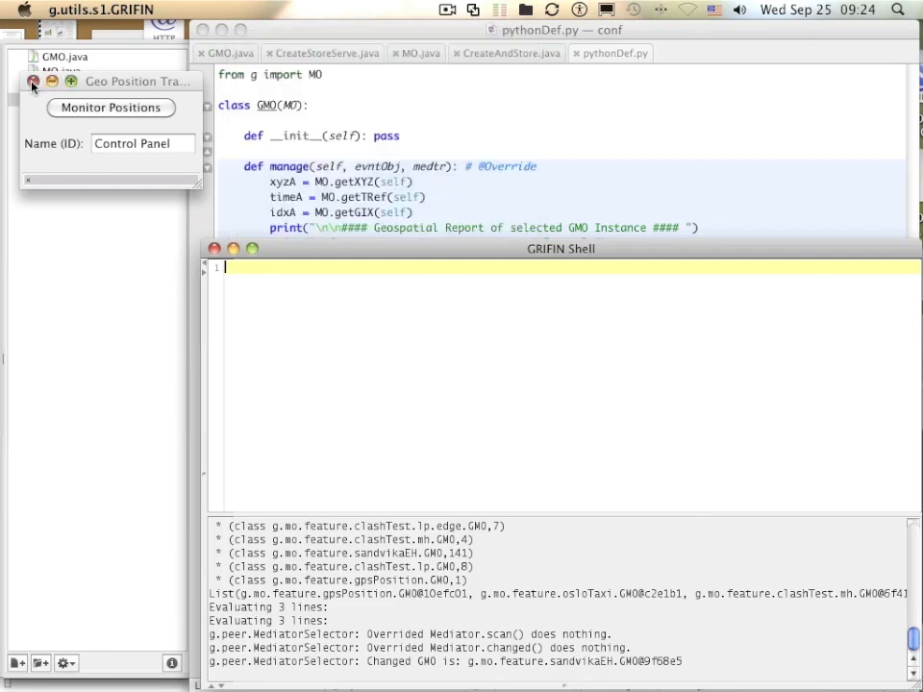
Close the Geo Position Tracker window
click(32, 84)
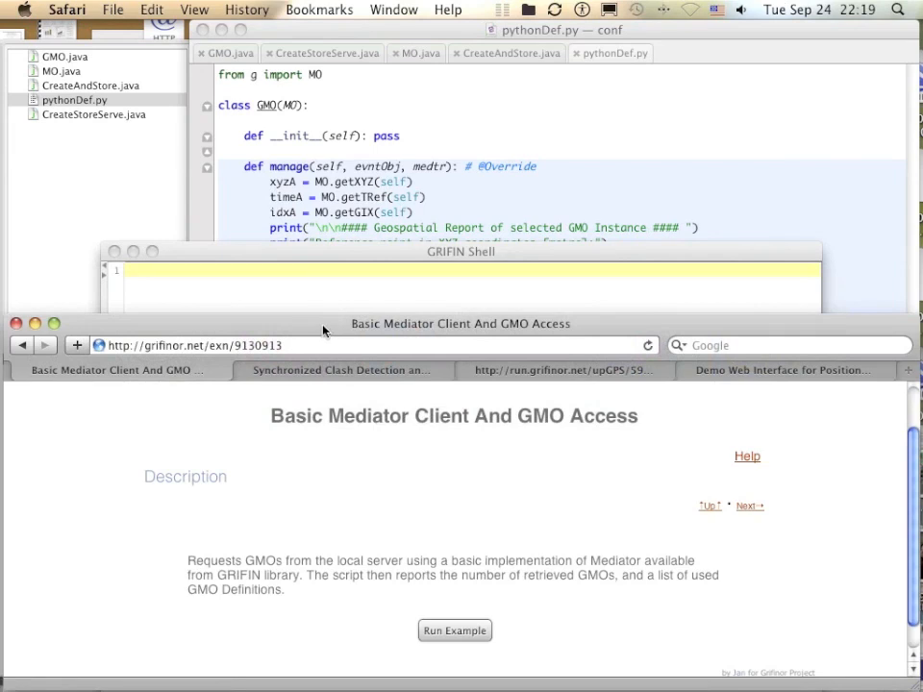
Run the Synchronized Clash Detection example from its Safari page
click(340, 370)
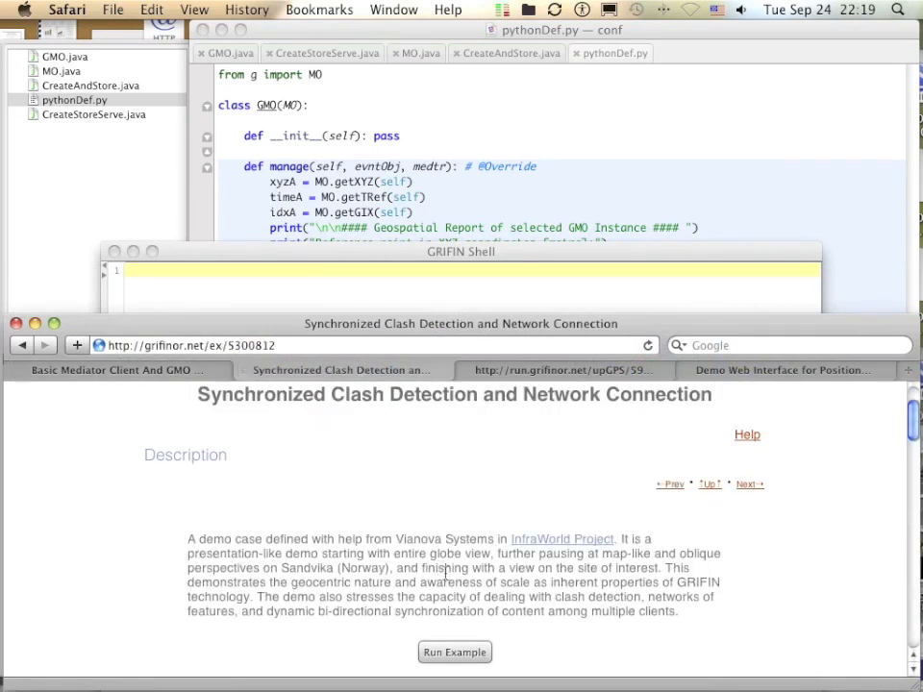
click(454, 652)
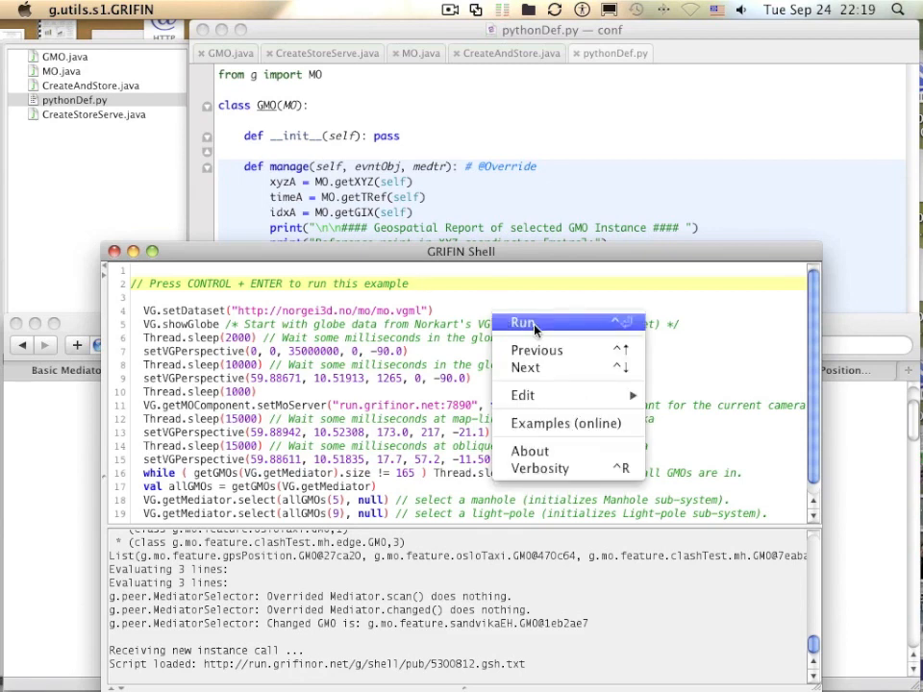
Execute the clash detection example script from the shell editor's Run action
click(524, 322)
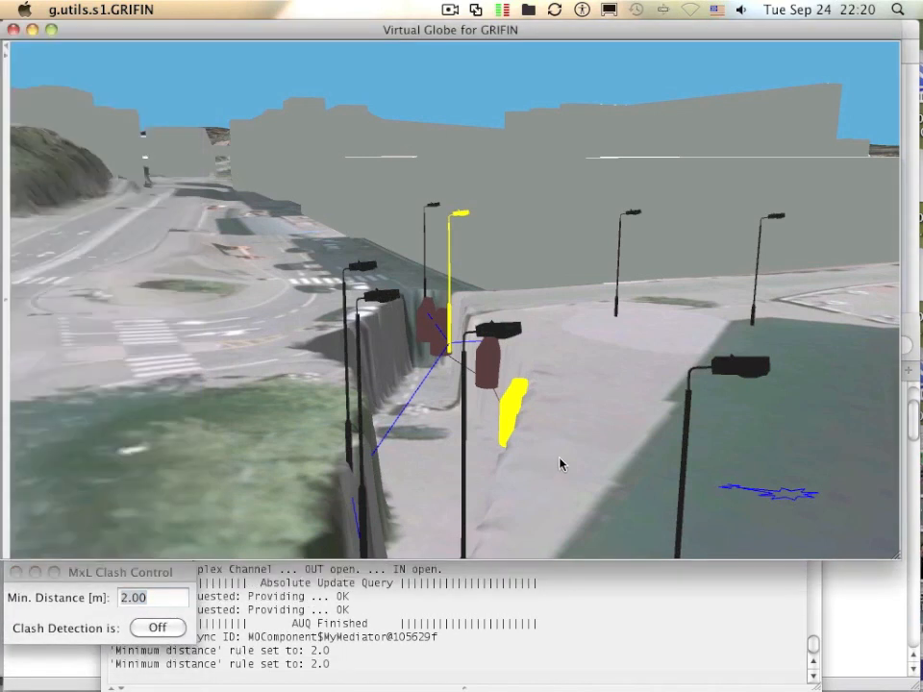
Rotate the street scene and select light pole LP3
drag(563, 465, 537, 453)
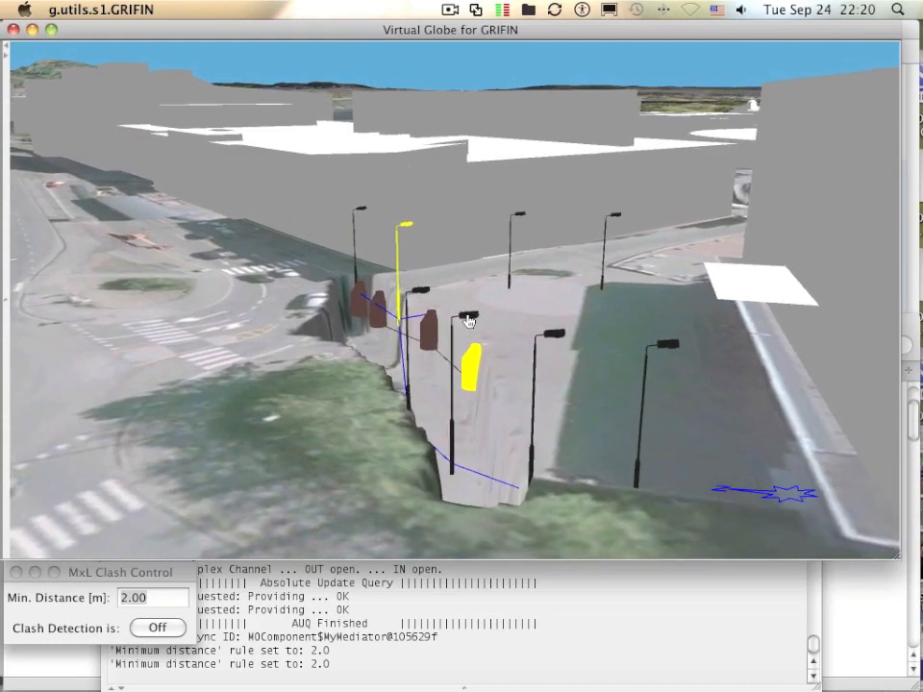
click(469, 320)
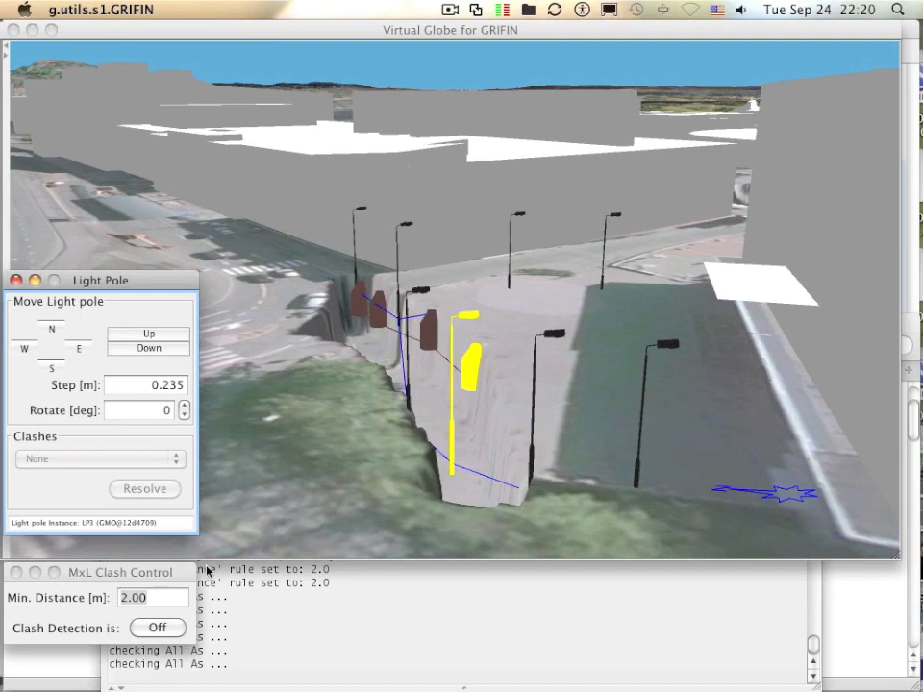
Switch MxL clash detection on, select the red pole, and resolve the MH4 x LP8 clash
click(149, 597)
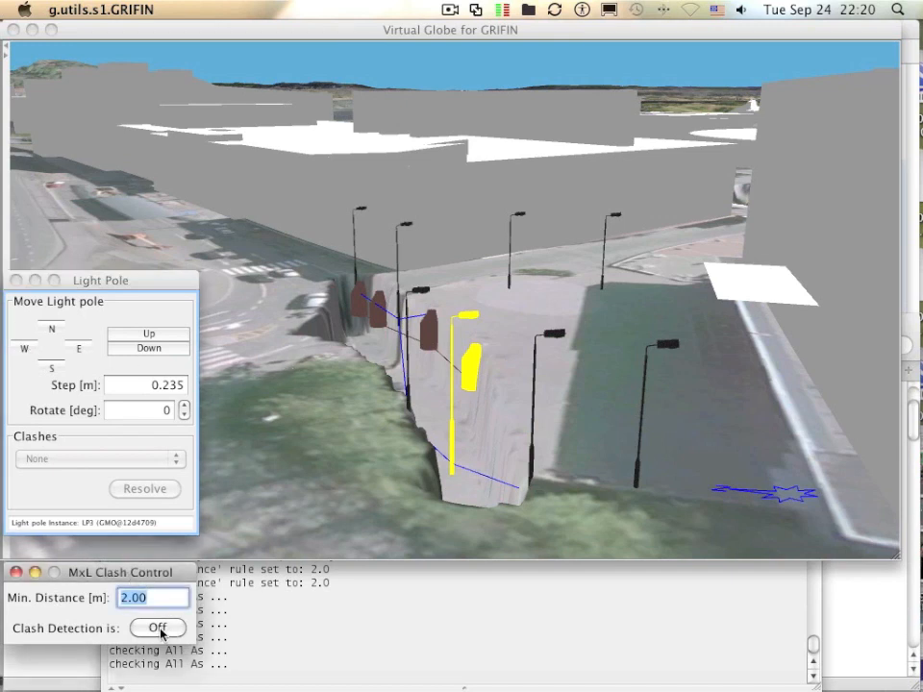
click(161, 629)
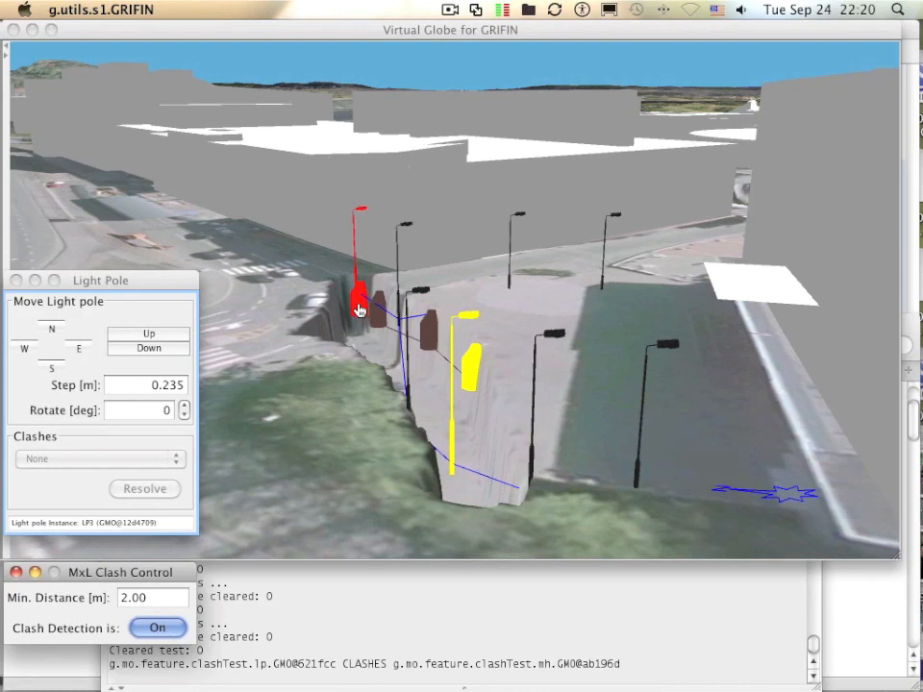
click(357, 306)
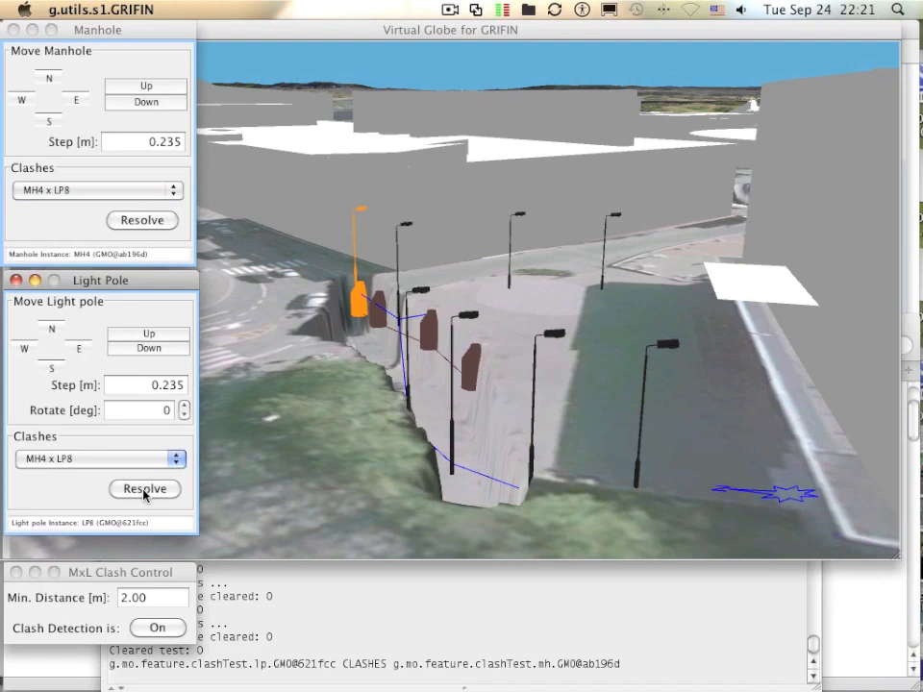
click(144, 489)
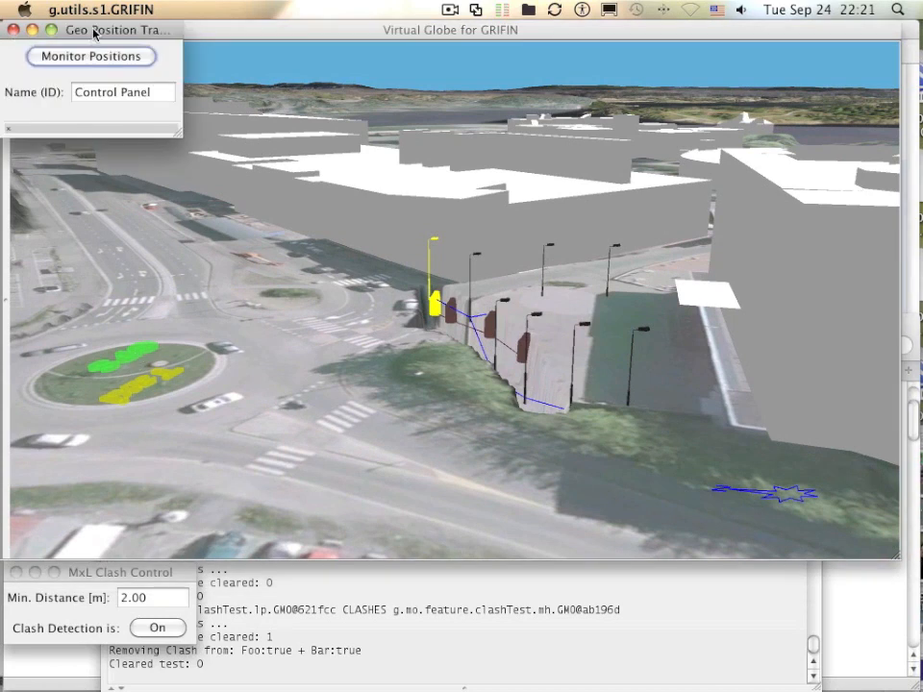
Start Monitor Positions in the Geo Position Tracker
click(89, 57)
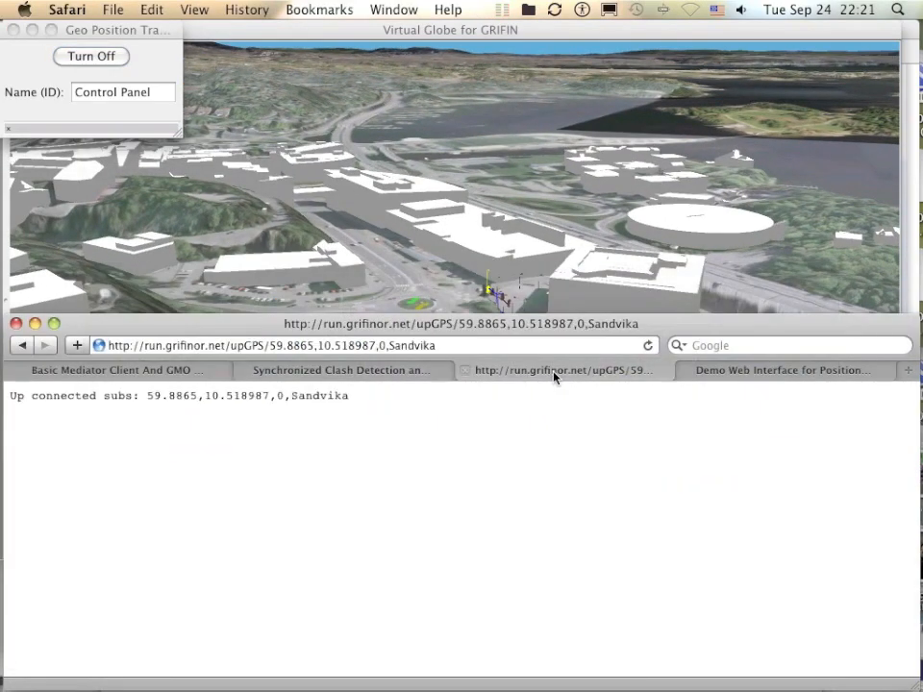
mouse_move(609, 371)
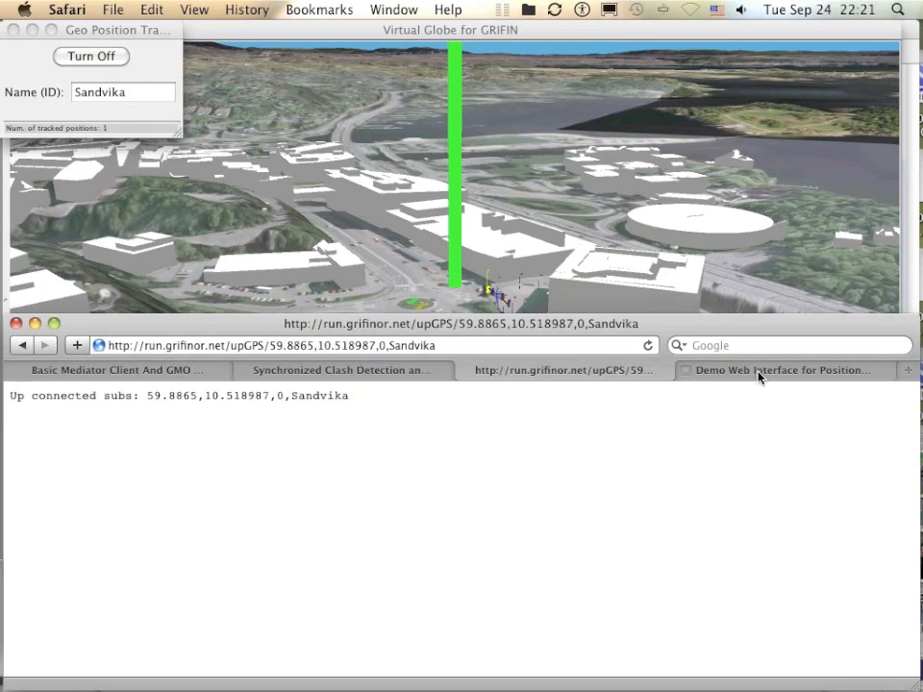
Open the Demo Web Interface for Position GMO tab in Safari
click(786, 370)
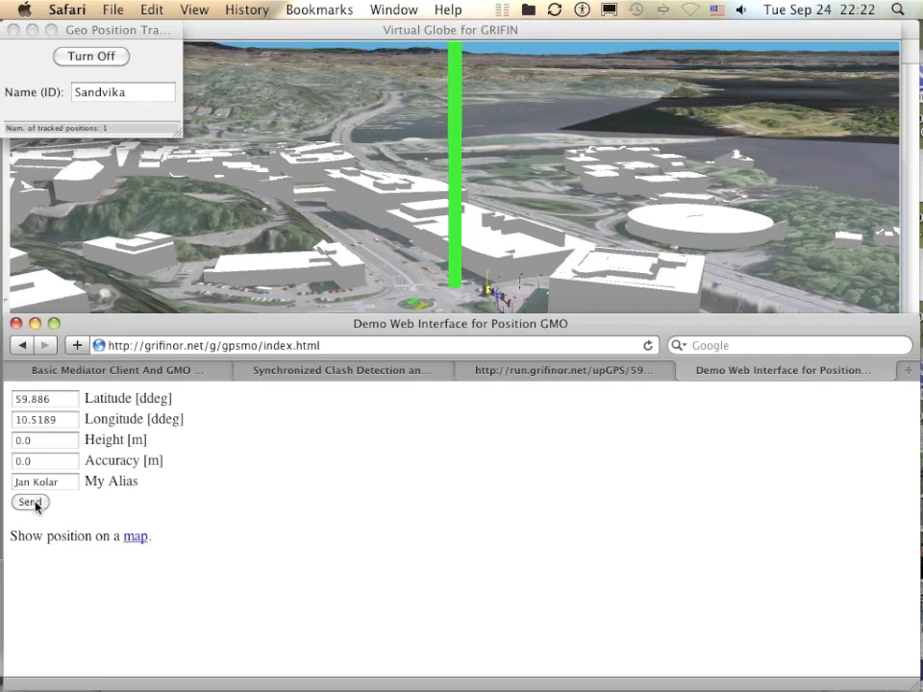
Send the 59.886, 10.5189 position from the demo form and dismiss the update alert
click(29, 503)
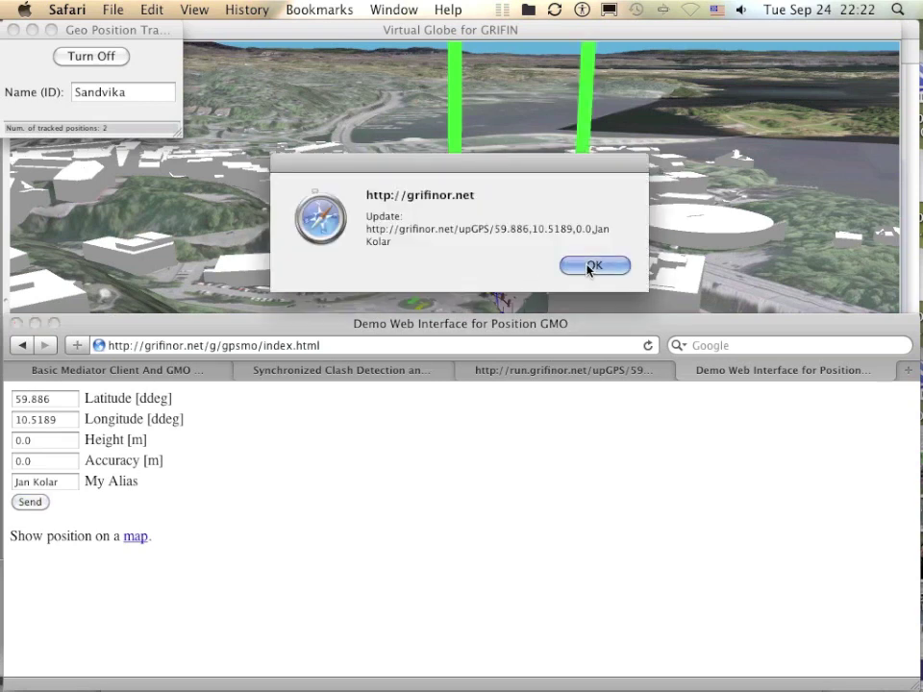
click(593, 265)
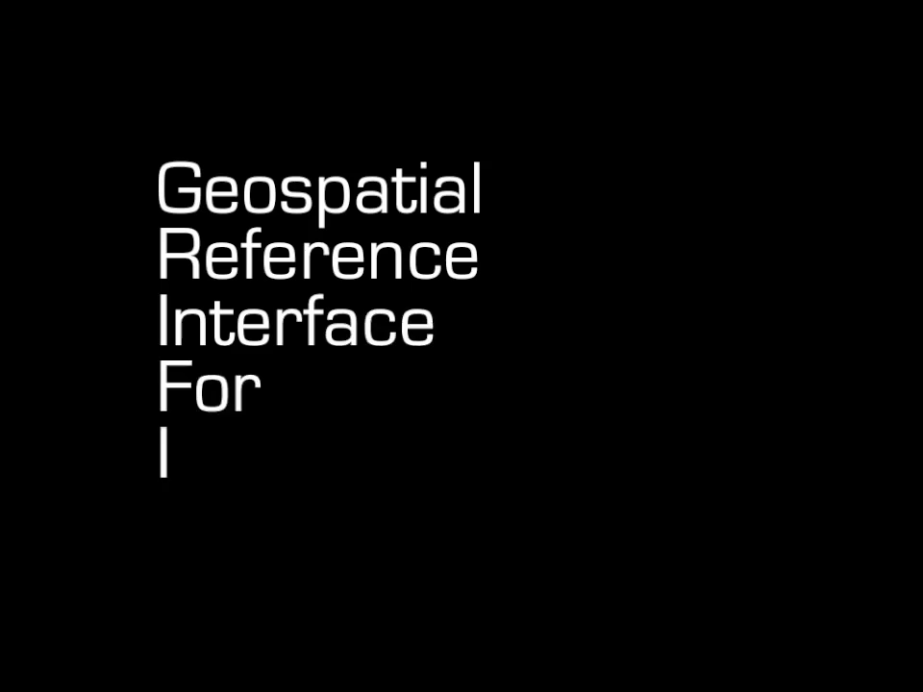
Type 'nternet Networks' to finish the title
text(nternet Networks)
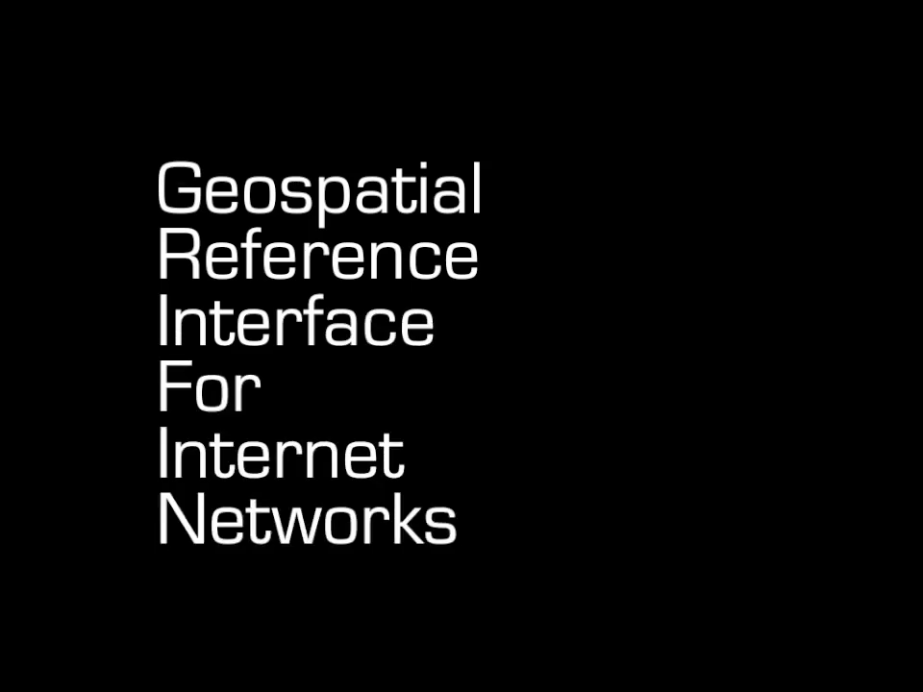